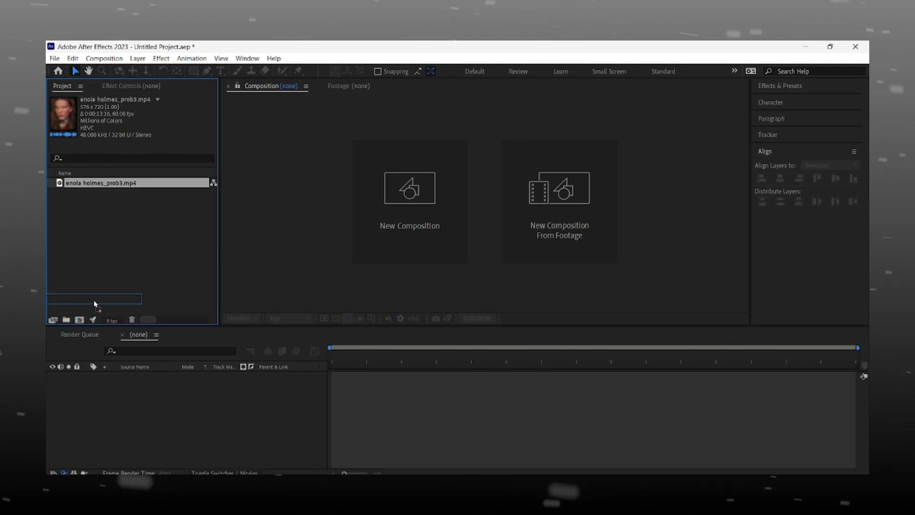
- Create a composition from the enola holmes_prob3 footage and duplicate the video layer
left_click(559, 200)
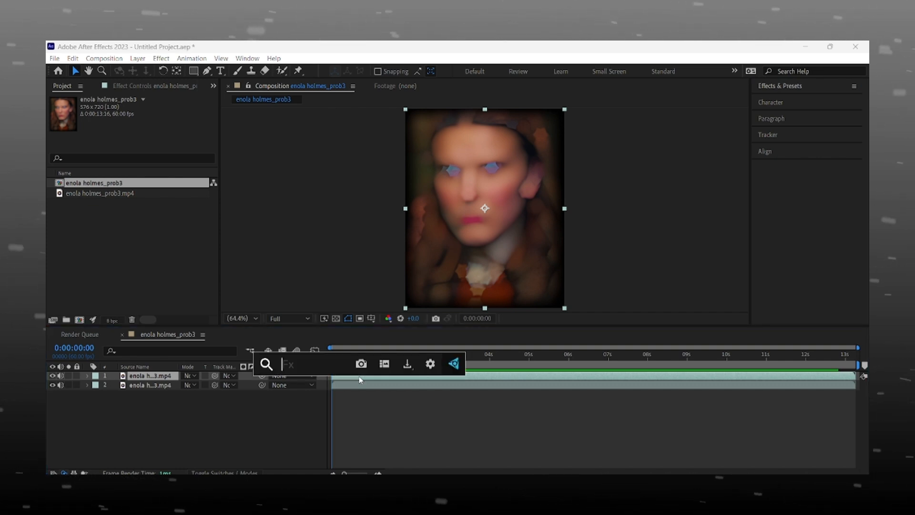
- Apply Transform: Flip Vertical to the top video layer via an Effects & Presets search for 'flip'
type("flip")
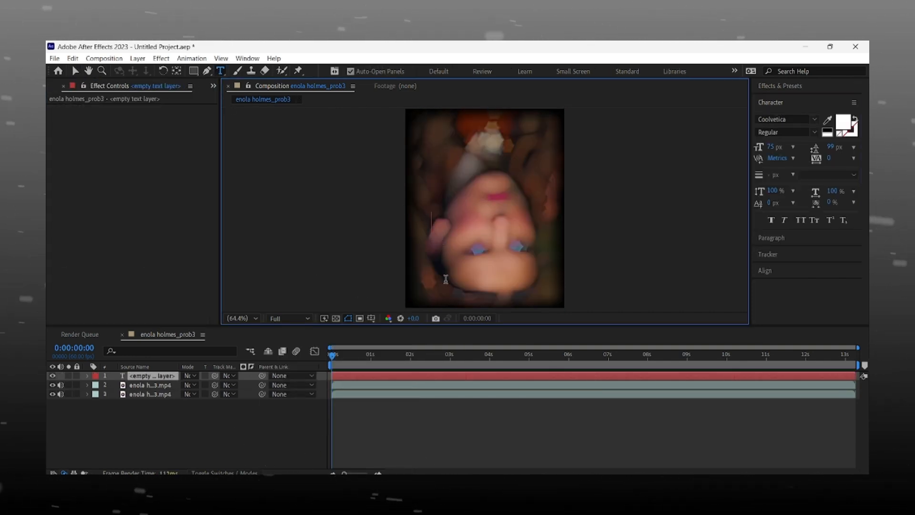
- Add a text layer reading '912 Edits' and centre it over the flipped video
type("912 Edits")
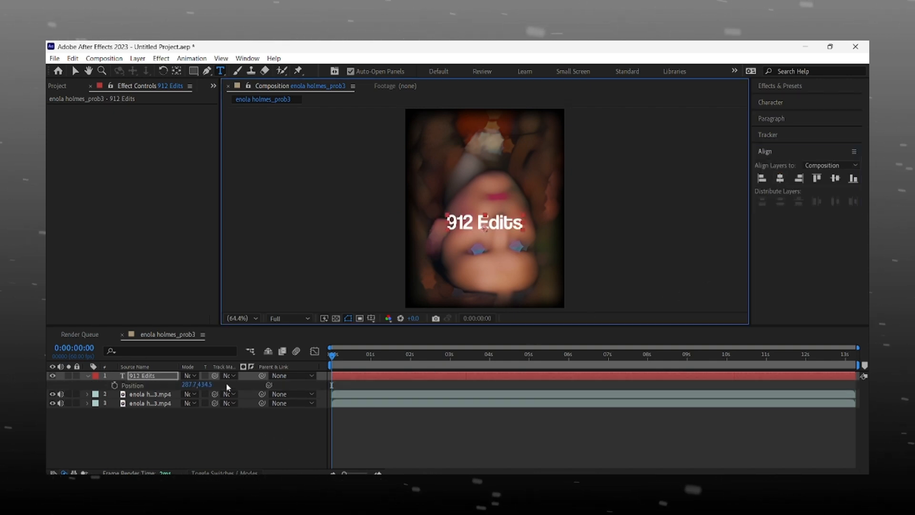
left_click_drag(484, 223, 484, 286)
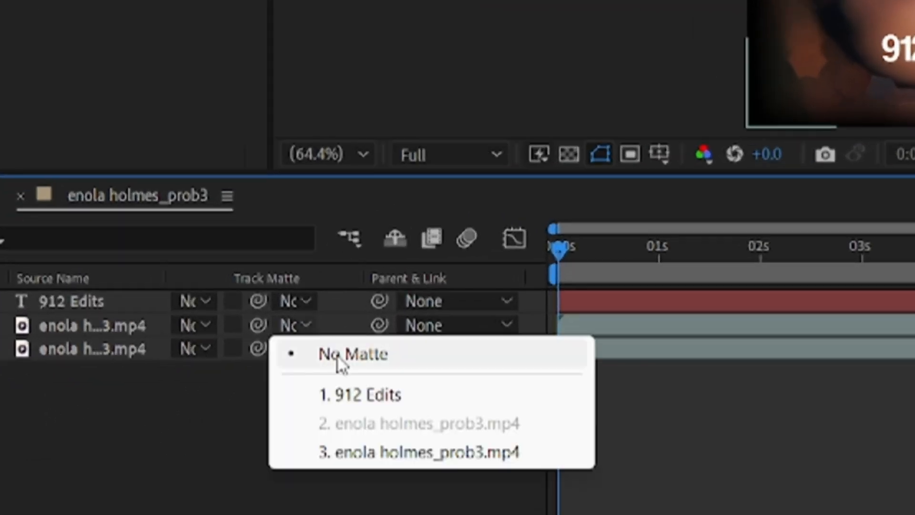
- Set the flipped video layer's track matte to 1. 912 Edits
left_click(359, 394)
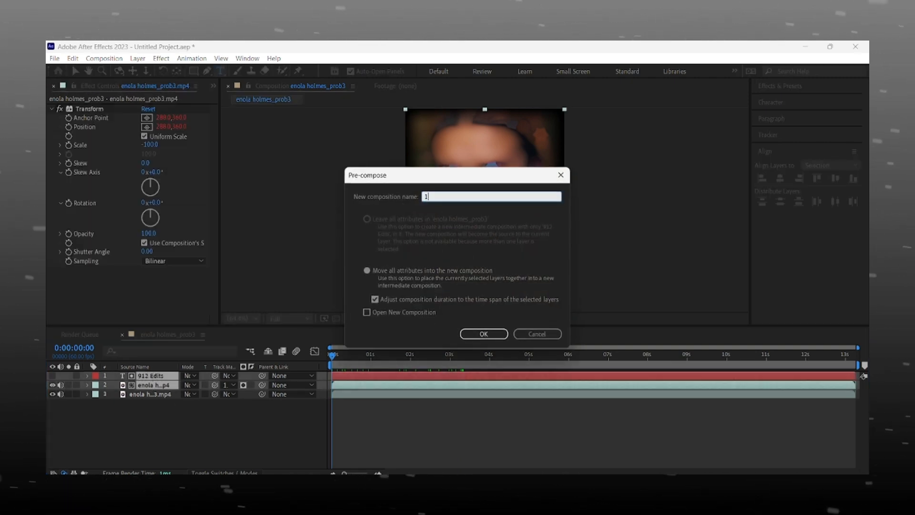
- Pre-compose the text and matted video as composition 1 and apply Glow
left_click(483, 333)
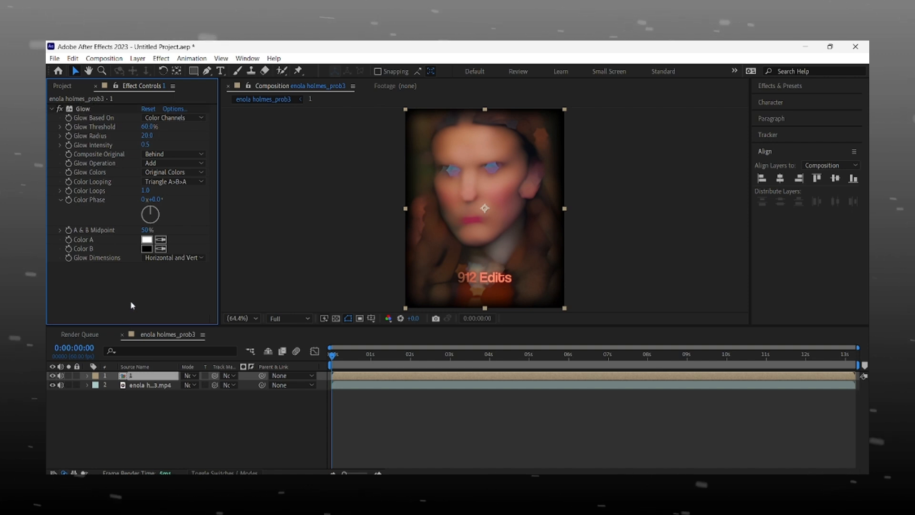
- Add Drop Shadow to precomp 1 with opacity 100%, distance 7 and softness 17
type("drop sh")
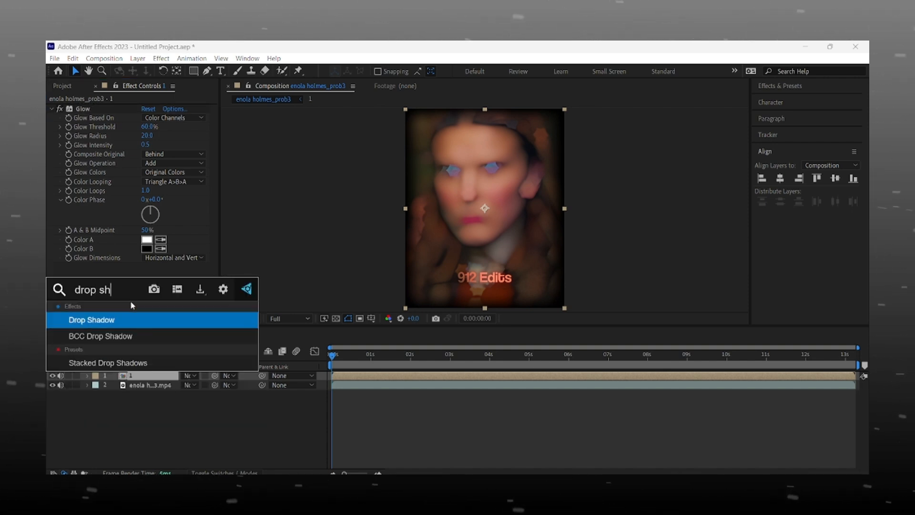
double_click(91, 321)
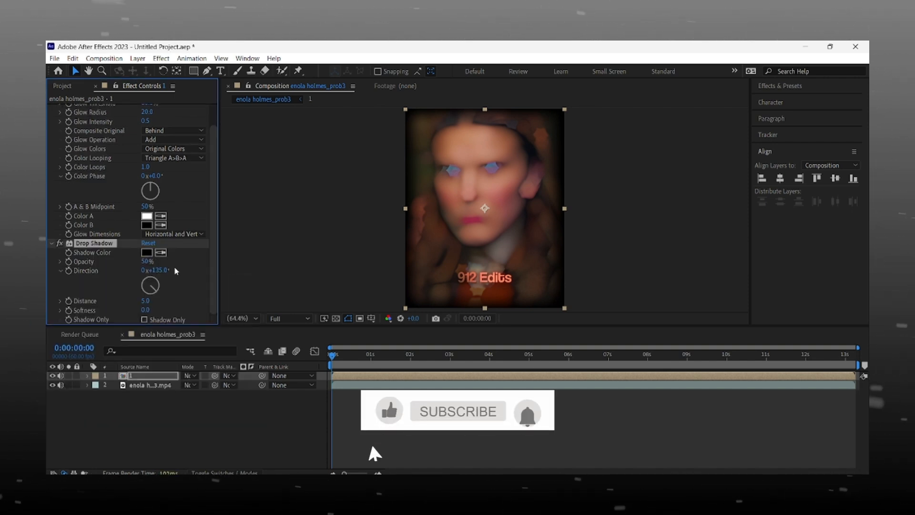
left_click(459, 412)
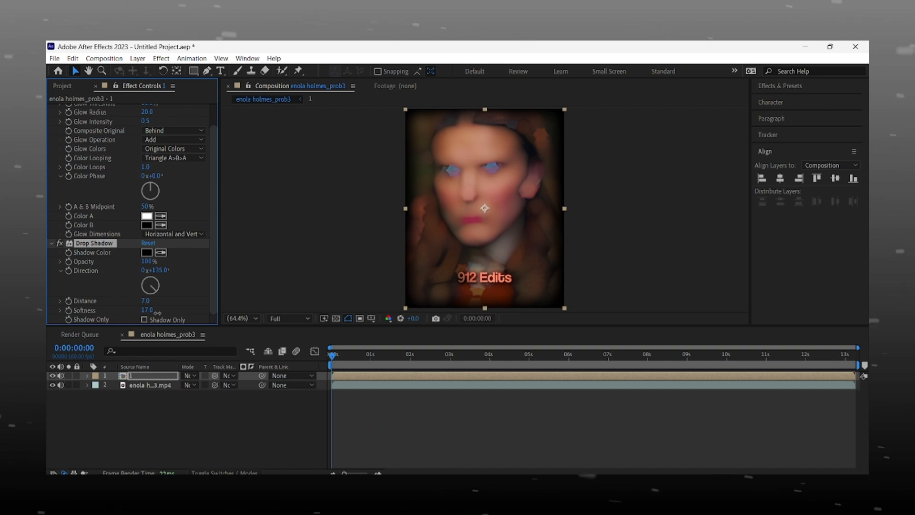
left_click_drag(149, 285, 149, 288)
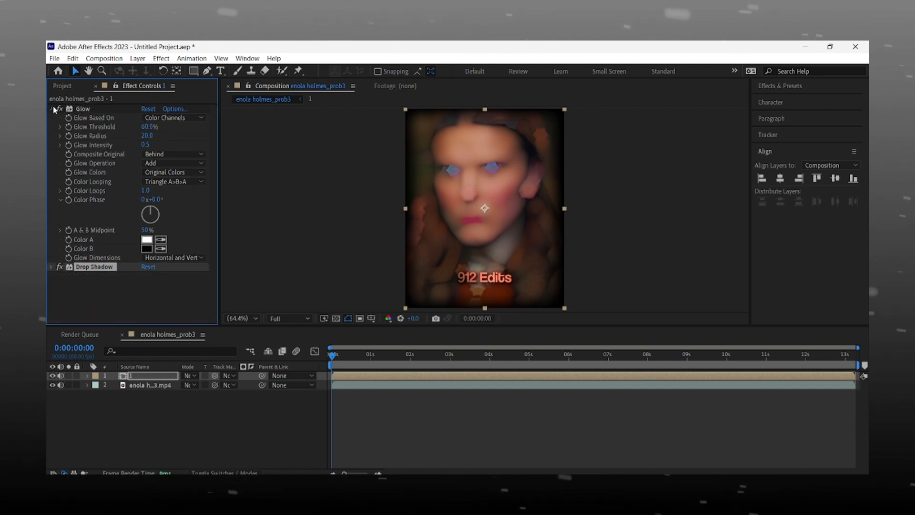
- Collapse the Glow and Drop Shadow settings in Effect Controls
left_click(53, 109)
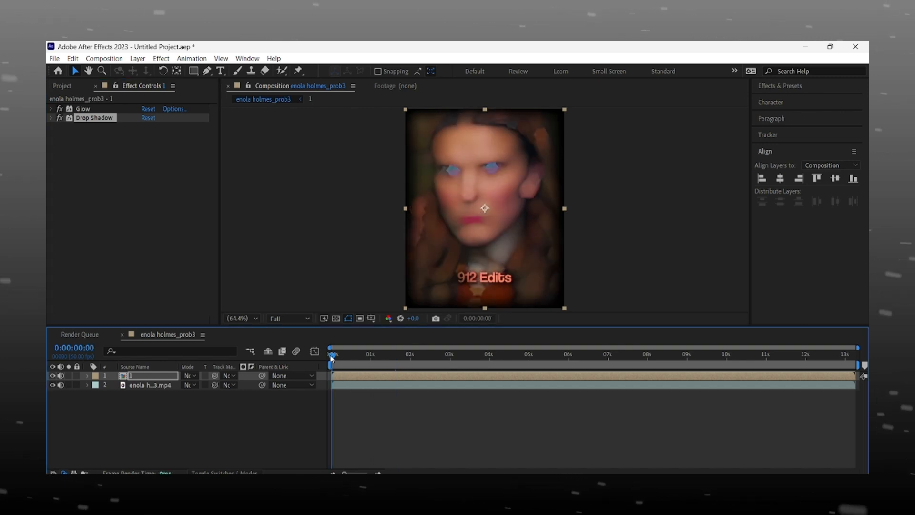
left_click(549, 356)
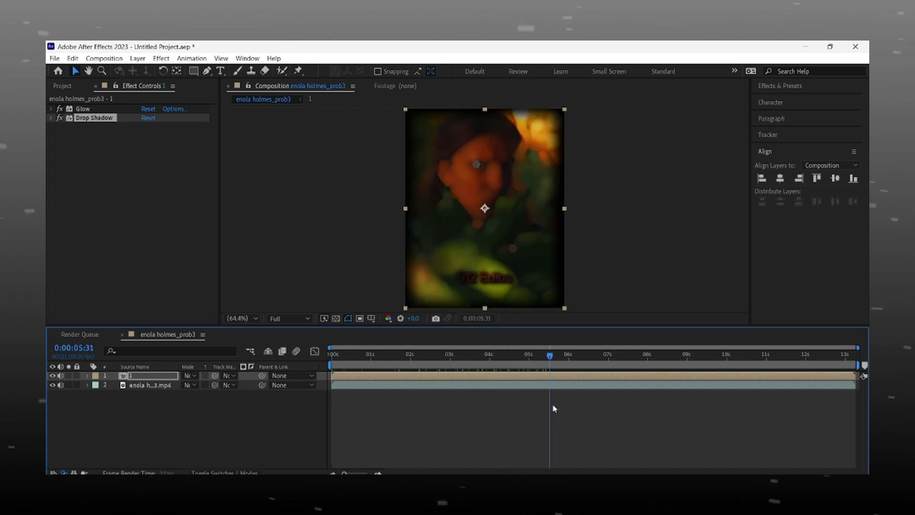
left_click(793, 353)
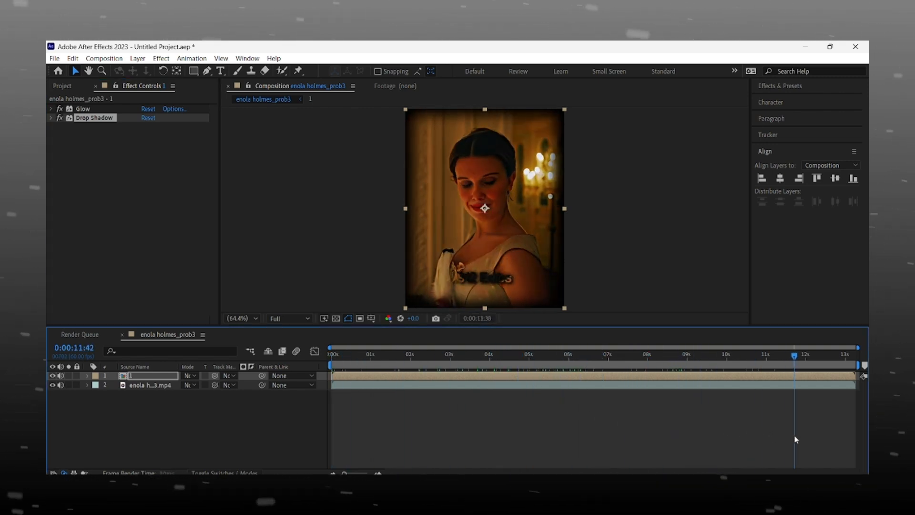